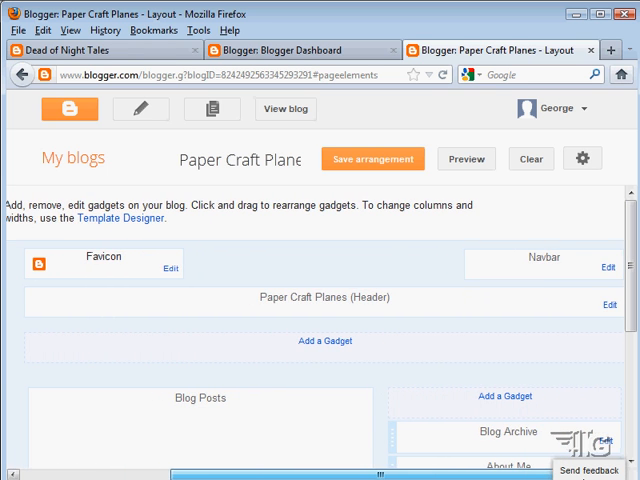
{"action": "mouse_move", "coordinate": [260, 310]}
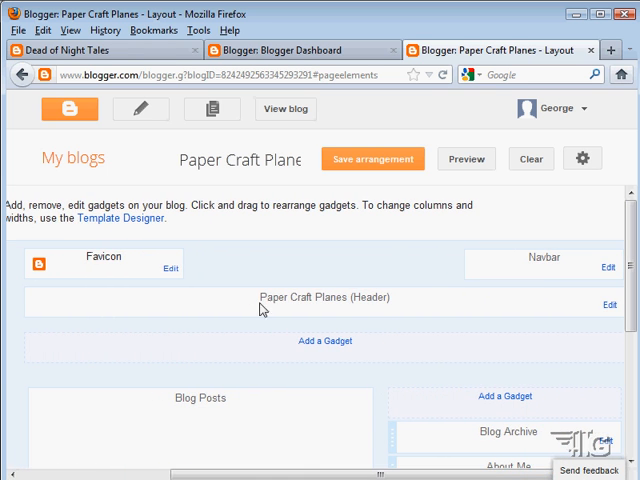
{"action": "mouse_move", "coordinate": [398, 308]}
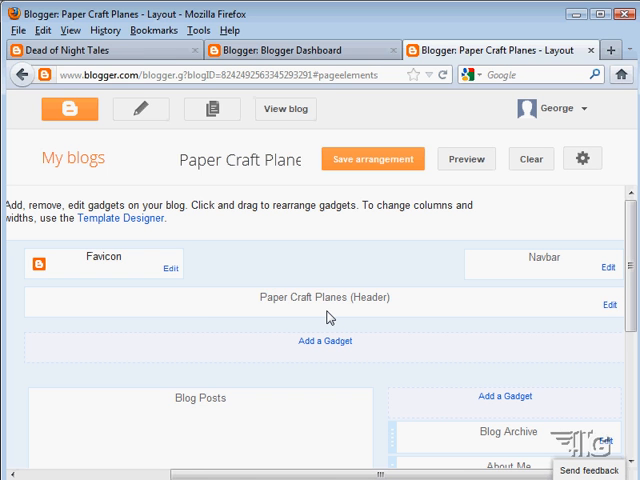
{"action": "mouse_move", "coordinate": [444, 312]}
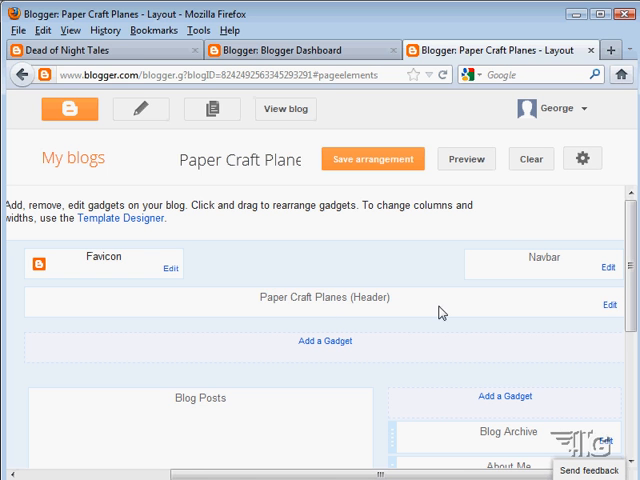
{"action": "mouse_move", "coordinate": [430, 348]}
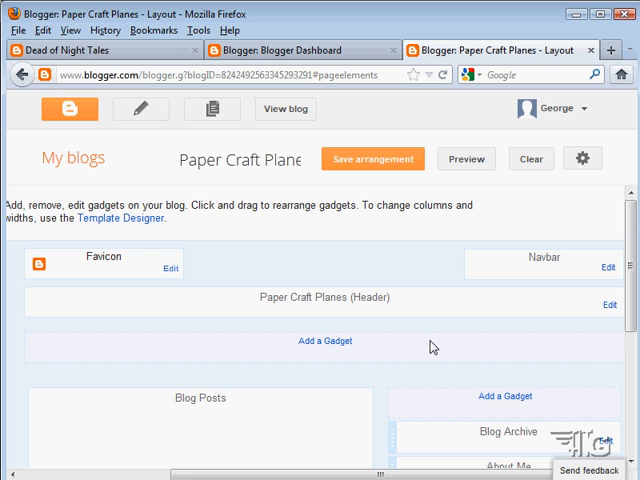
{"action": "mouse_move", "coordinate": [416, 356]}
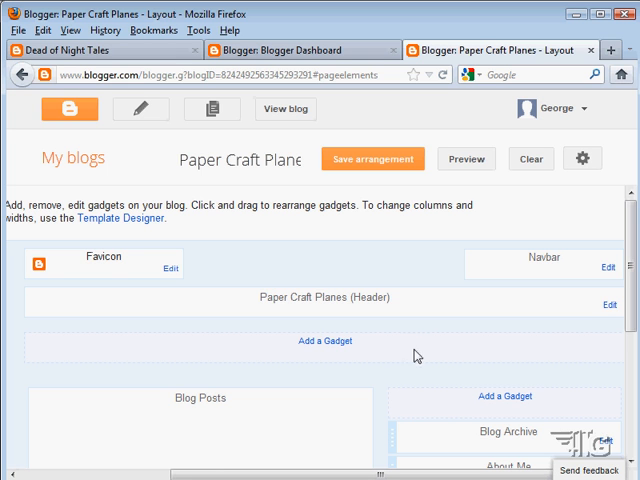
{"action": "mouse_move", "coordinate": [68, 284]}
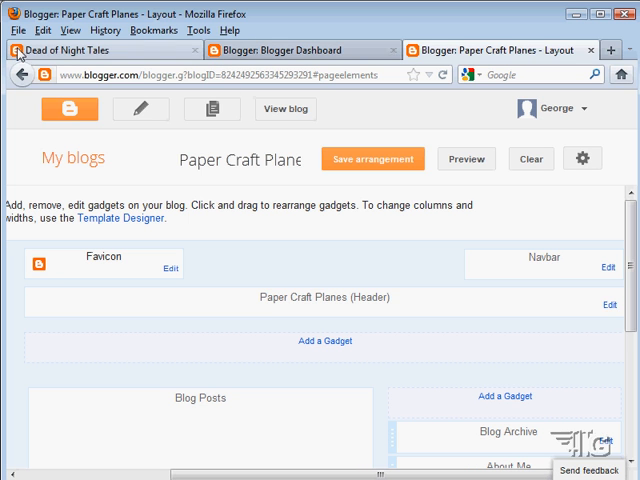
{"action": "mouse_move", "coordinate": [32, 278]}
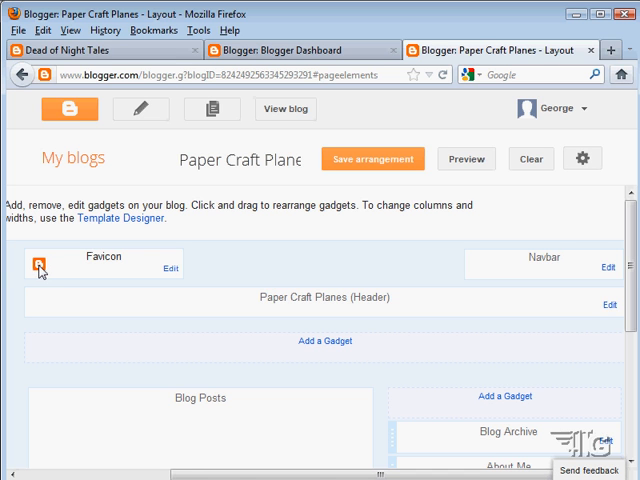
{"action": "mouse_move", "coordinate": [344, 302]}
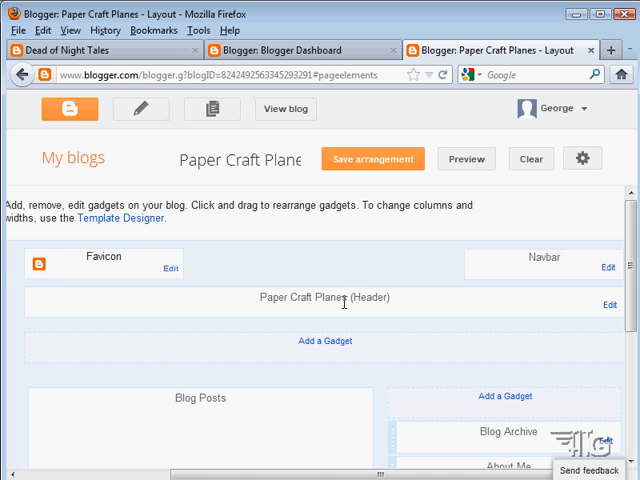
{"action": "mouse_move", "coordinate": [180, 290]}
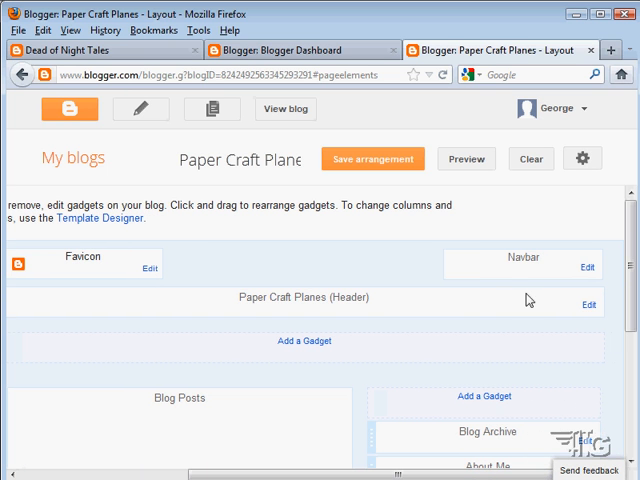
{"action": "mouse_move", "coordinate": [420, 316]}
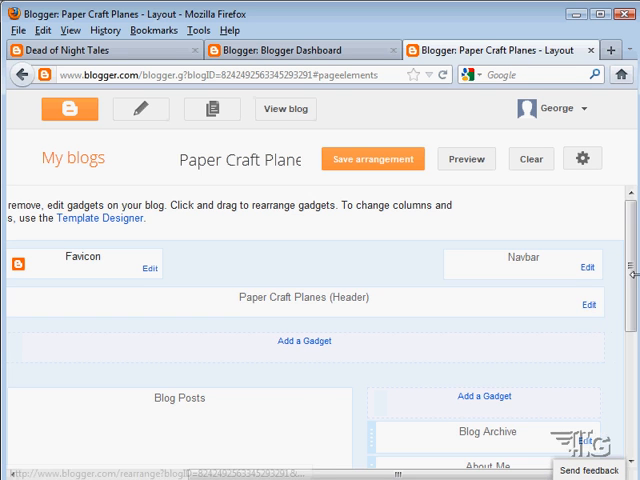
- Scroll the layout page and bring up the help and interface options list
{"action": "scroll", "scroll_direction": "down", "scroll_amount": 3}
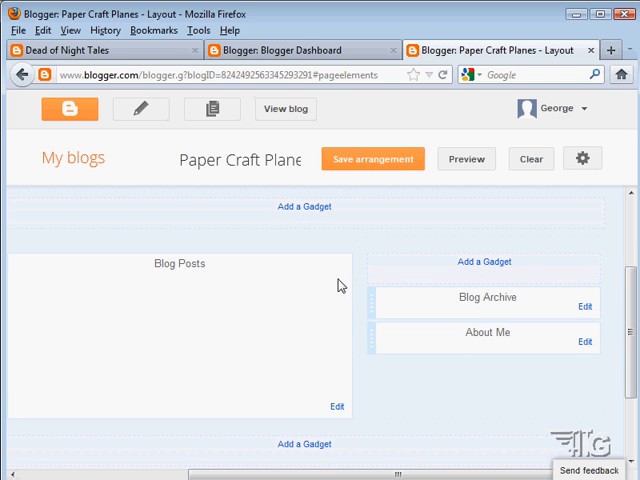
{"action": "mouse_move", "coordinate": [254, 376]}
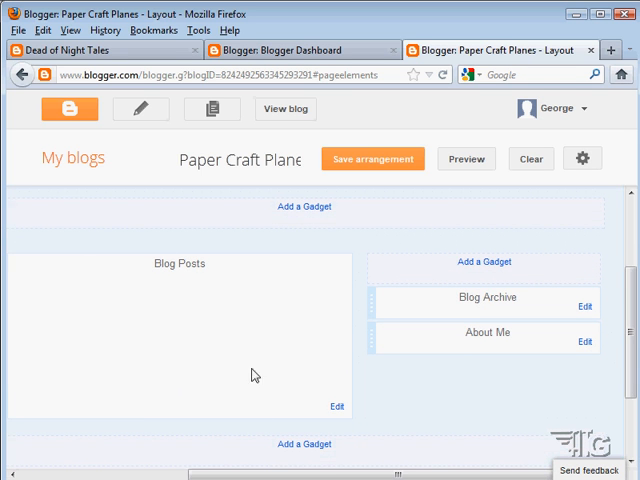
{"action": "mouse_move", "coordinate": [448, 284]}
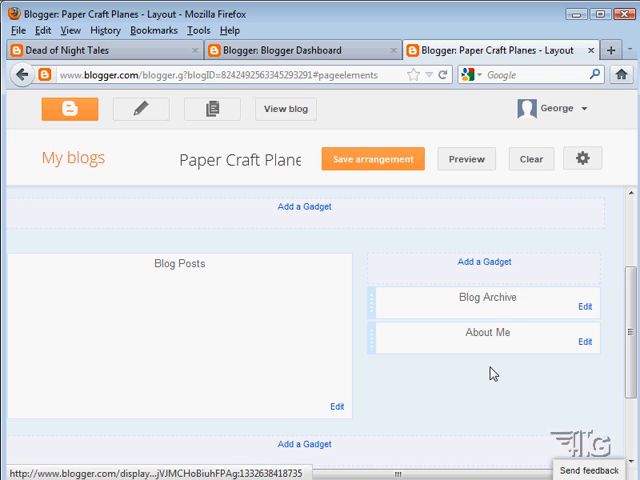
{"action": "mouse_move", "coordinate": [376, 340]}
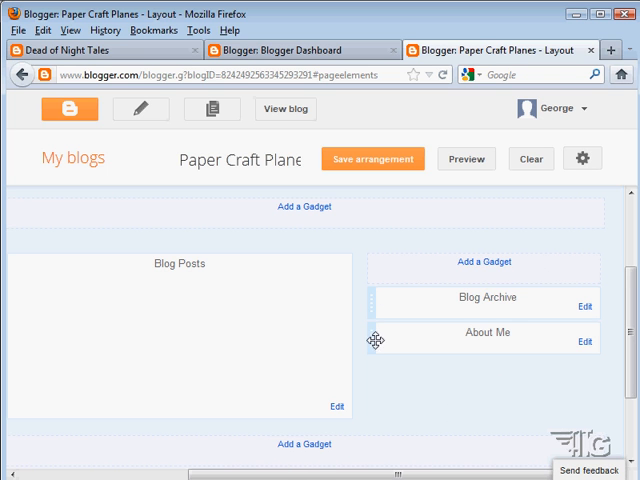
{"action": "mouse_move", "coordinate": [462, 420]}
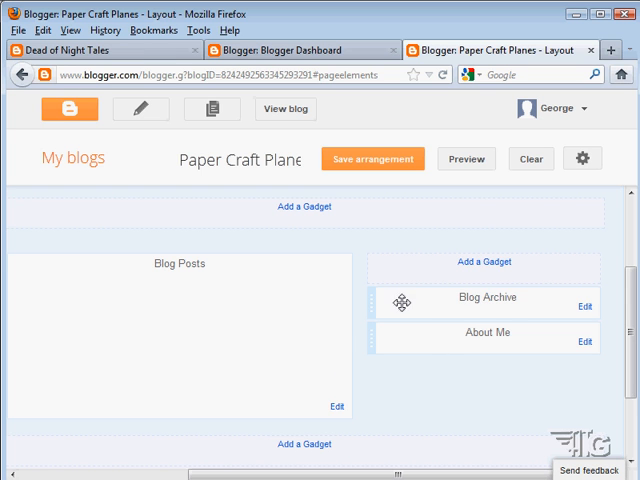
{"action": "mouse_move", "coordinate": [184, 290]}
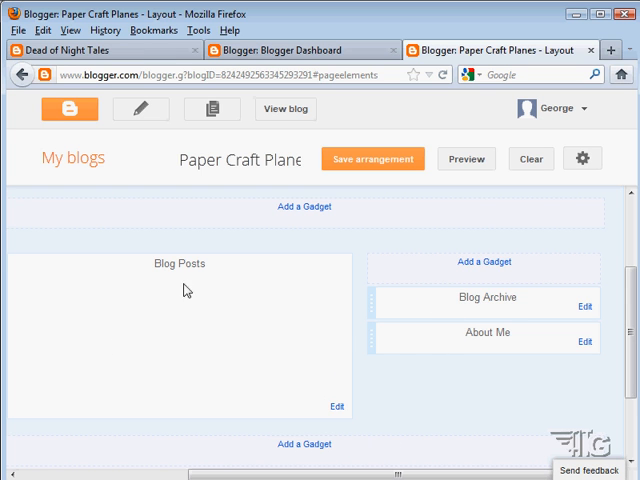
{"action": "mouse_move", "coordinate": [398, 344]}
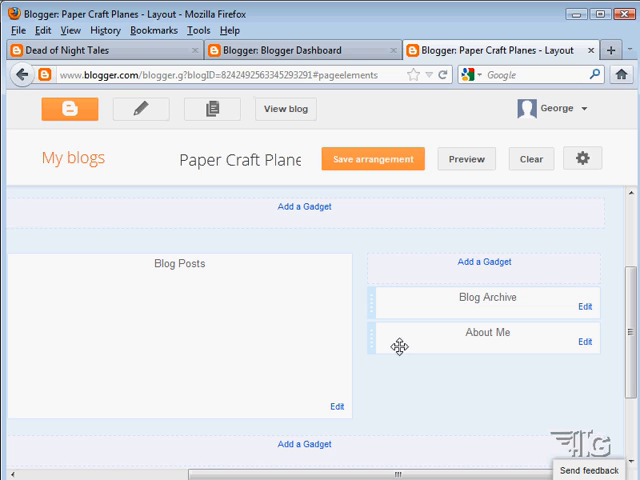
{"action": "mouse_move", "coordinate": [470, 272]}
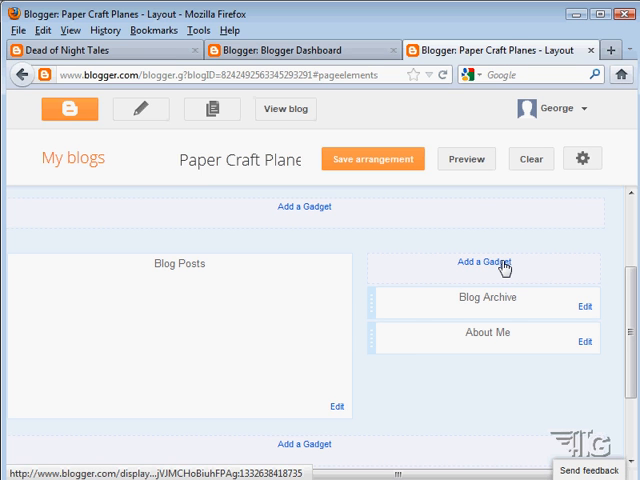
{"action": "mouse_move", "coordinate": [500, 400]}
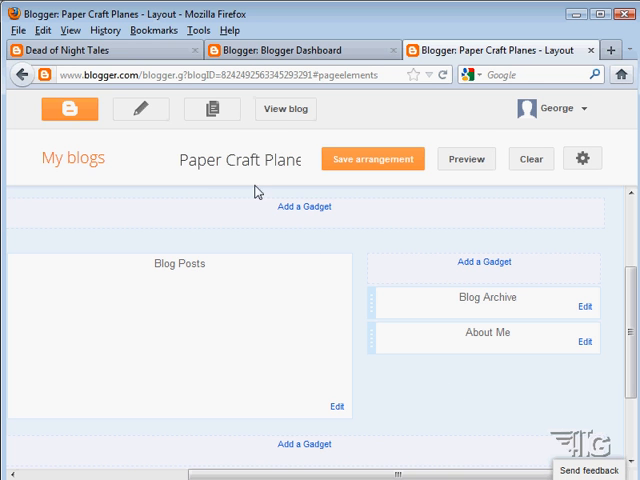
{"action": "left_click", "coordinate": [100, 50]}
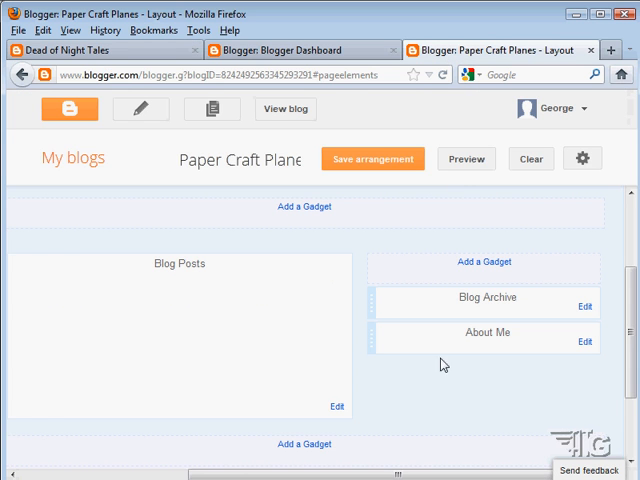
{"action": "mouse_move", "coordinate": [336, 178]}
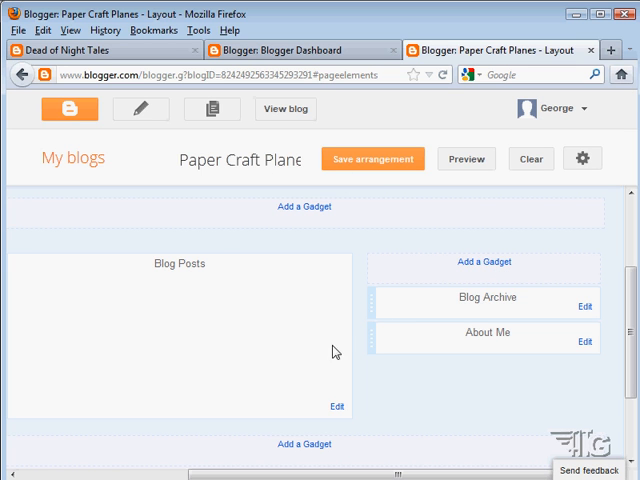
{"action": "mouse_move", "coordinate": [372, 160]}
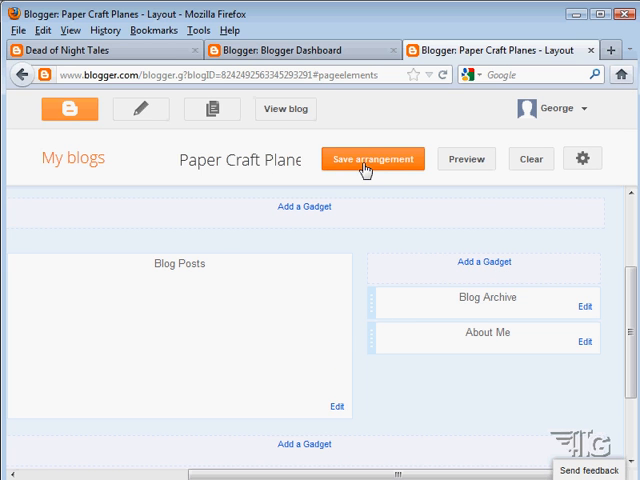
{"action": "mouse_move", "coordinate": [446, 172]}
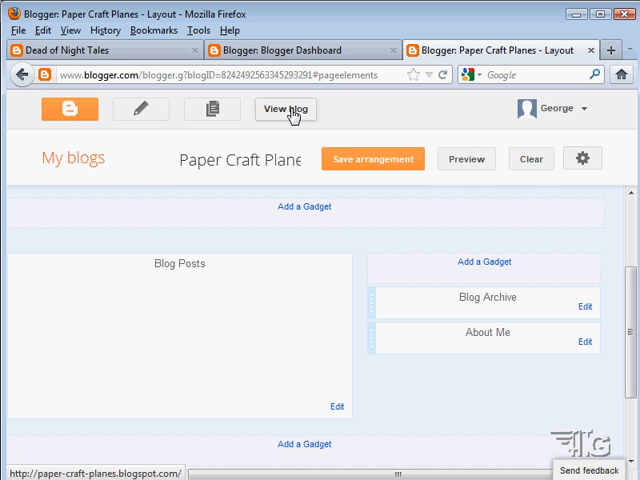
{"action": "mouse_move", "coordinate": [456, 152]}
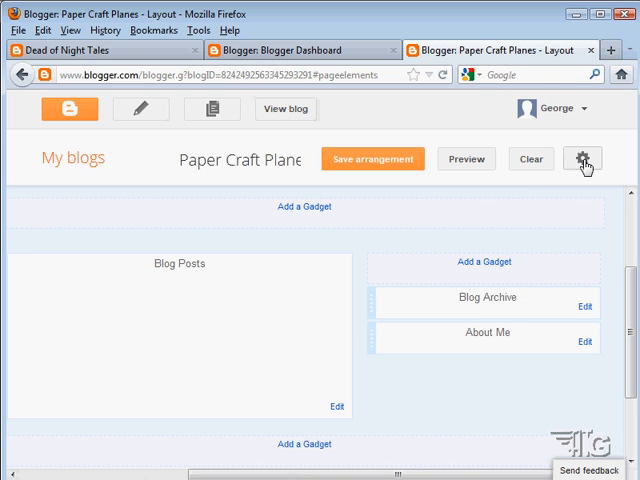
{"action": "left_click", "coordinate": [584, 160]}
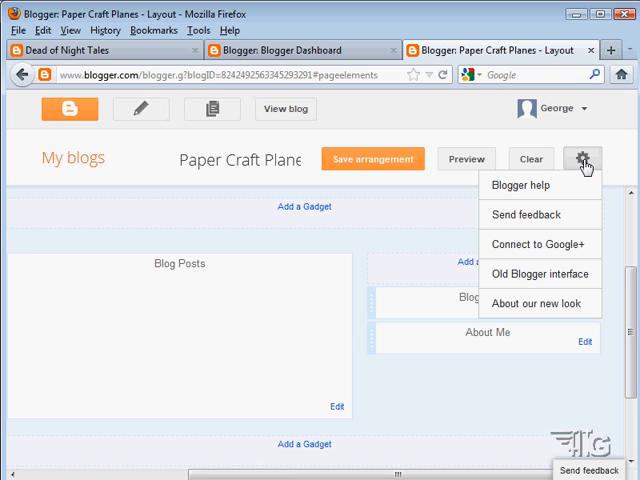
{"action": "mouse_move", "coordinate": [538, 304]}
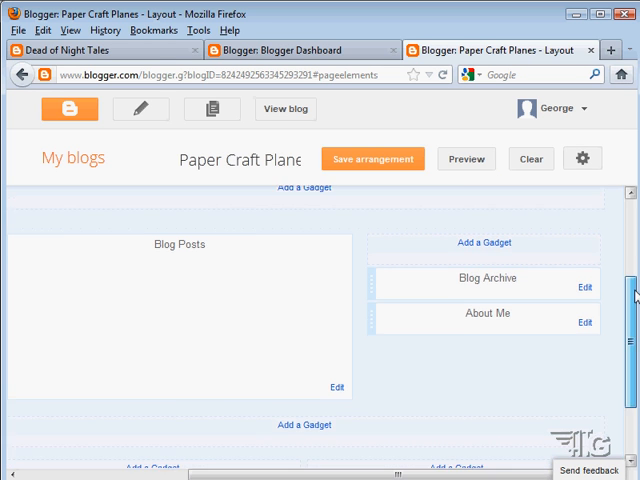
{"action": "scroll", "scroll_direction": "down", "scroll_amount": 3}
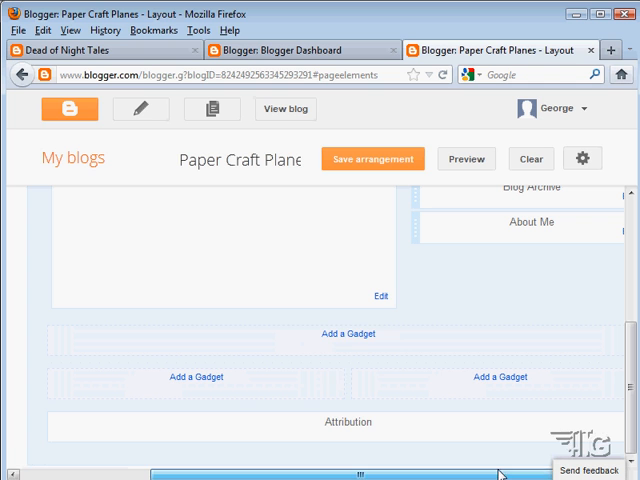
{"action": "mouse_move", "coordinate": [348, 336]}
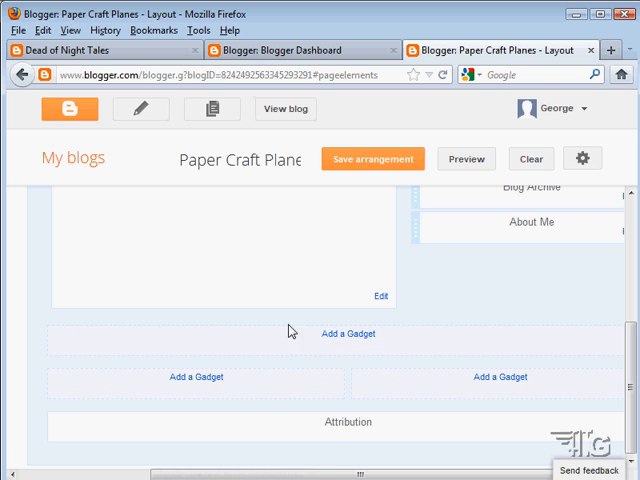
{"action": "mouse_move", "coordinate": [400, 388]}
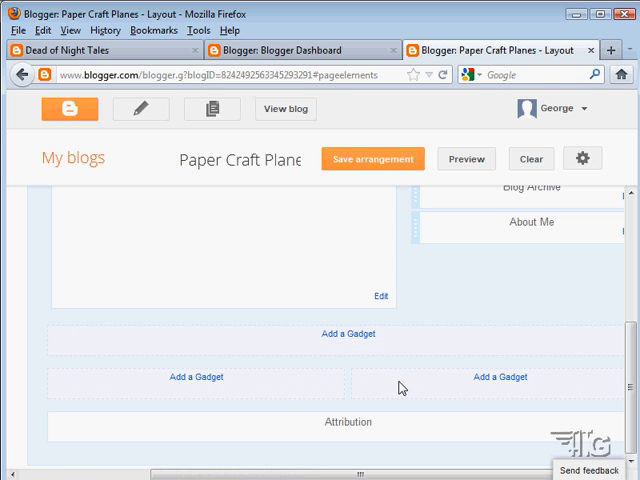
{"action": "mouse_move", "coordinate": [340, 340]}
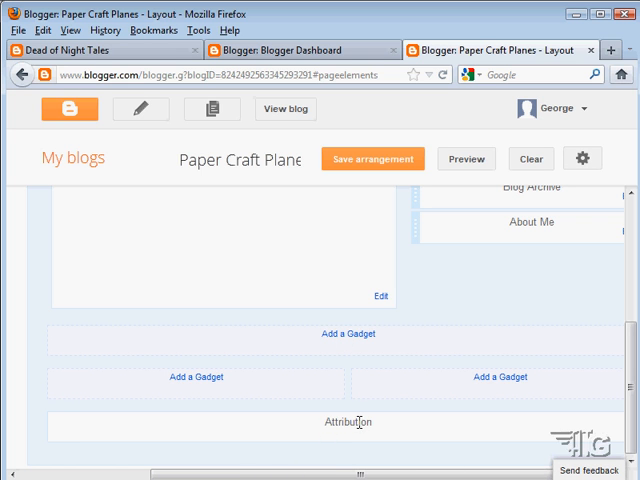
{"action": "mouse_move", "coordinate": [396, 468]}
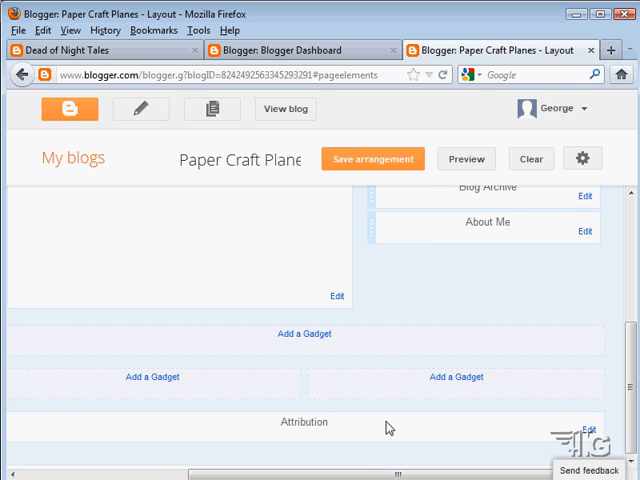
{"action": "mouse_move", "coordinate": [406, 432]}
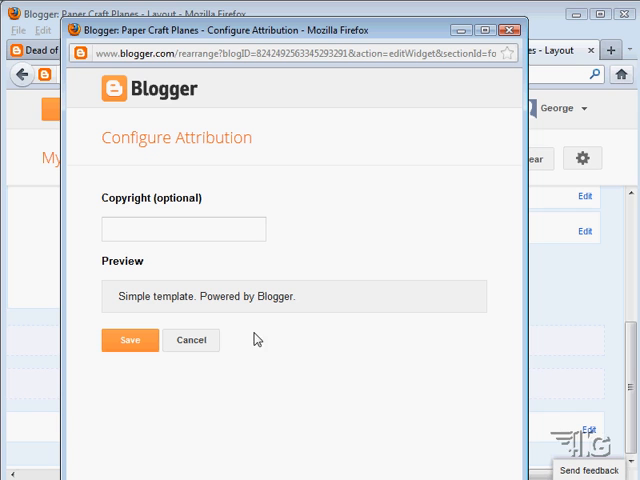
- Enter 'copyright' as the Attribution gadget's copyright text and save the gadget
{"action": "left_click", "coordinate": [184, 228]}
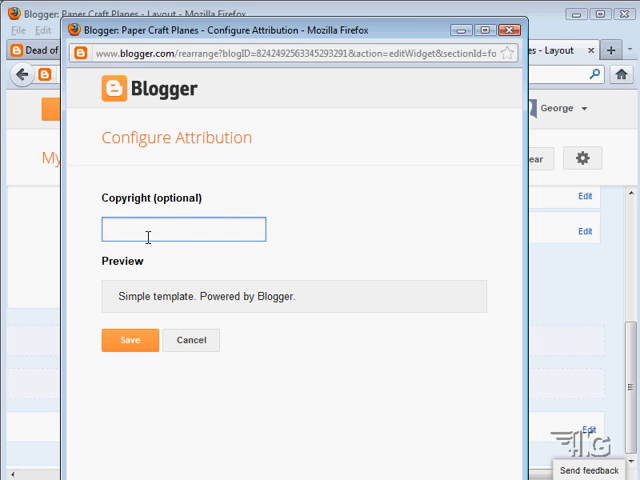
{"action": "mouse_move", "coordinate": [232, 234]}
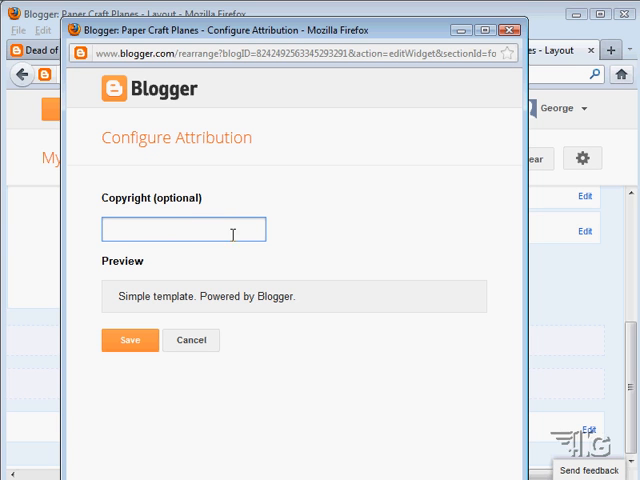
{"action": "mouse_move", "coordinate": [340, 252]}
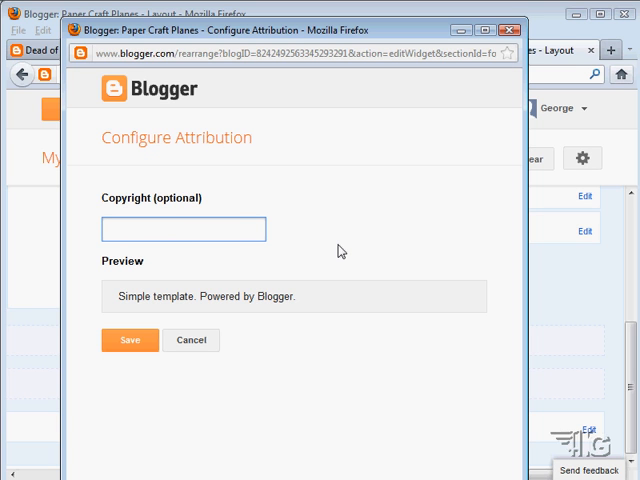
{"action": "type", "text": "copyrigt"}
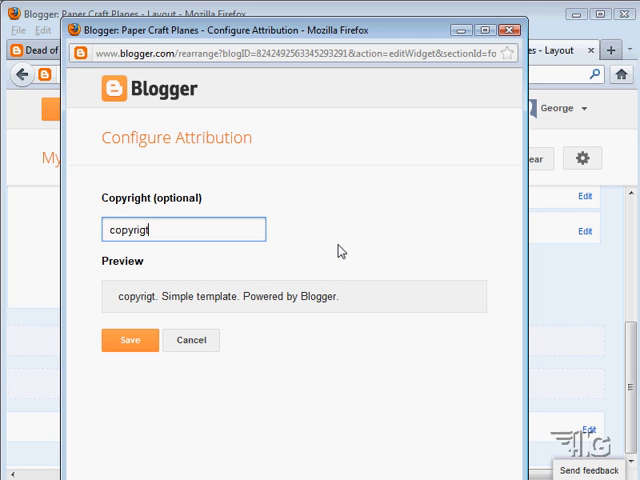
{"action": "key", "text": "BackSpace"}
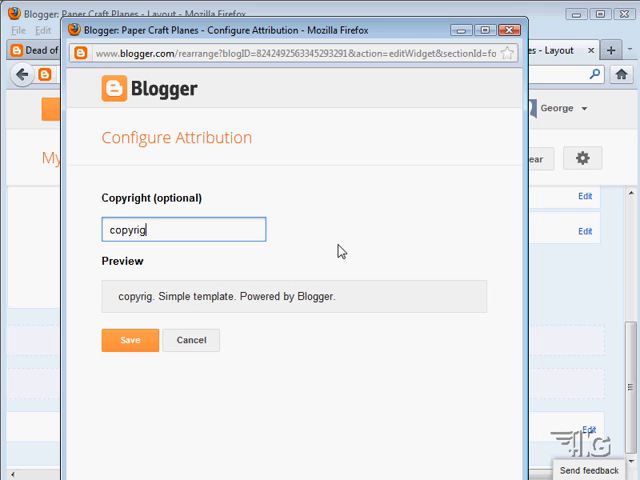
{"action": "type", "text": "ht 2012 George Peirson"}
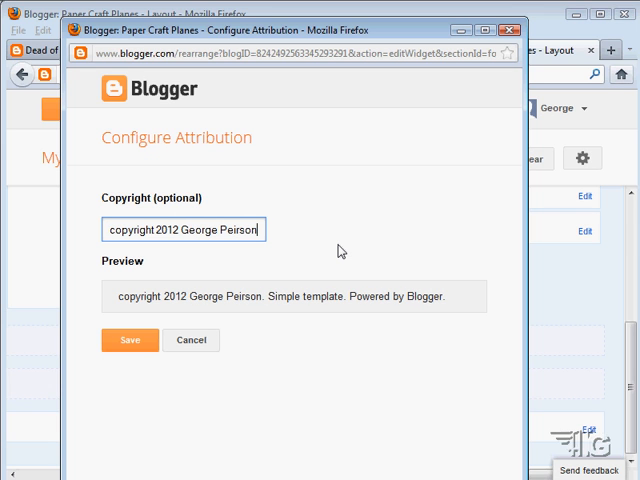
{"action": "mouse_move", "coordinate": [164, 260]}
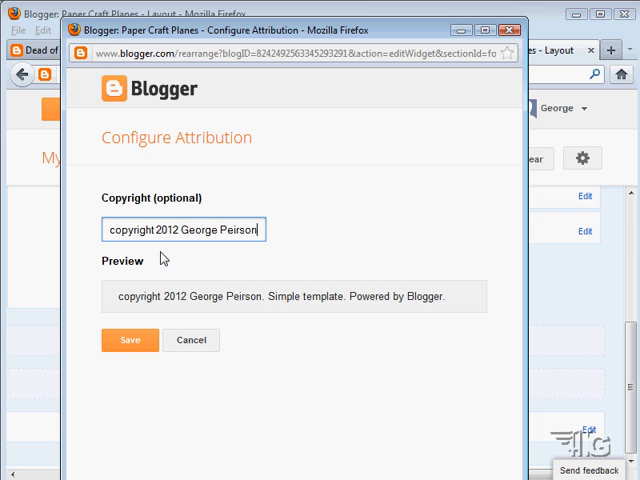
{"action": "left_click", "coordinate": [128, 340]}
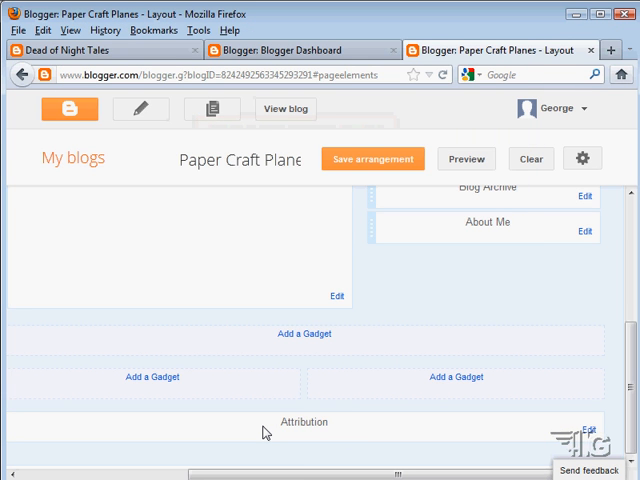
{"action": "mouse_move", "coordinate": [310, 436]}
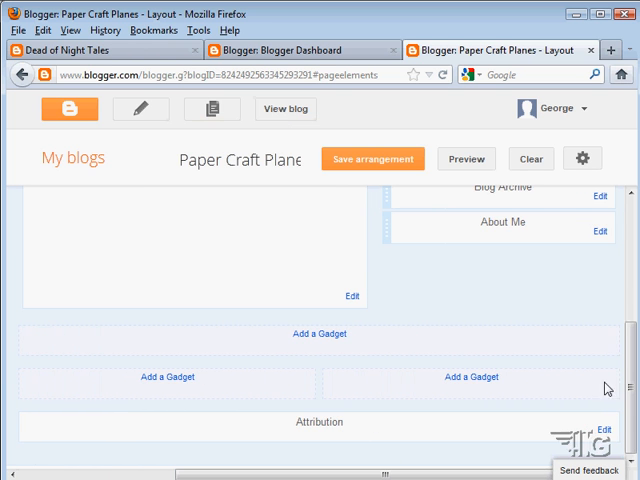
- Drag the Blog Archive gadget below About Me in the sidebar layout
{"action": "scroll", "scroll_direction": "down", "scroll_amount": 3}
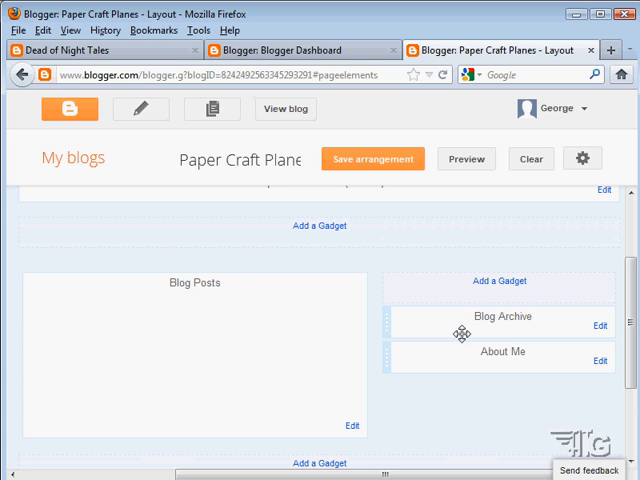
{"action": "mouse_move", "coordinate": [434, 364]}
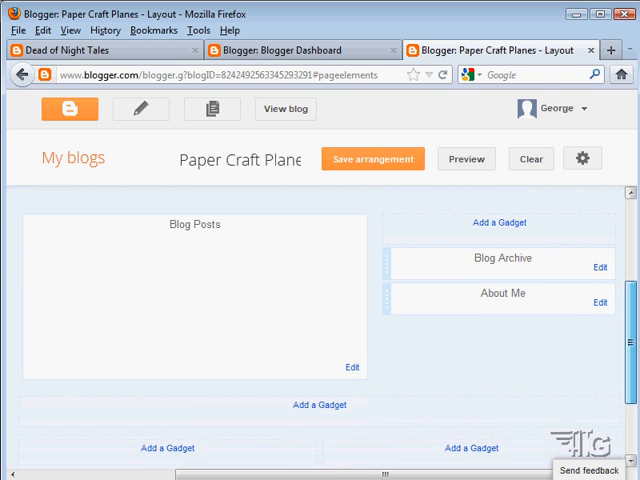
{"action": "left_click_drag", "start_coordinate": [500, 258], "coordinate": [340, 388]}
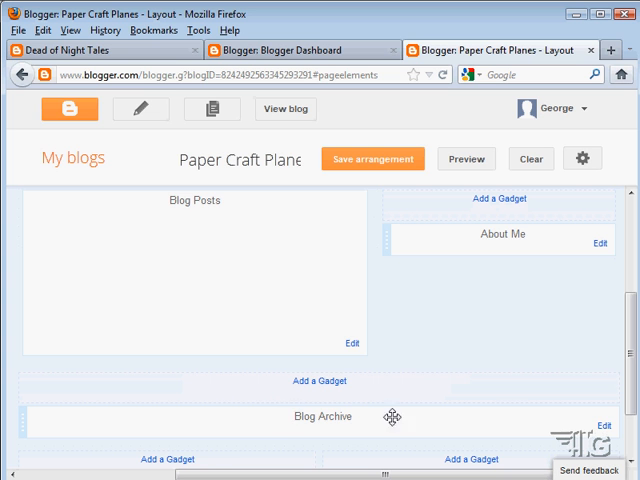
{"action": "left_click_drag", "start_coordinate": [394, 416], "coordinate": [478, 320]}
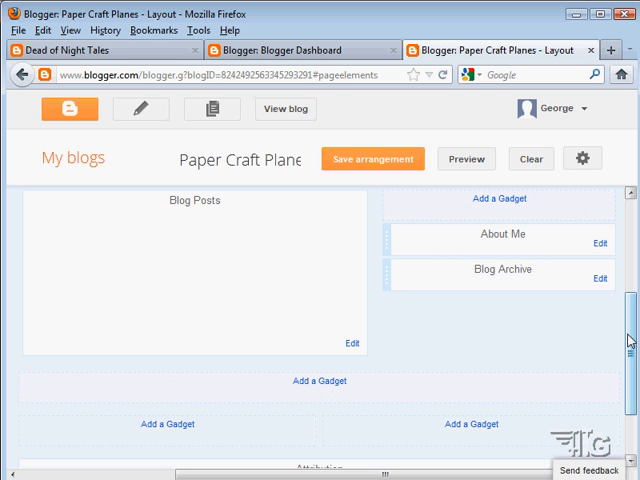
{"action": "scroll", "scroll_direction": "down", "scroll_amount": 3}
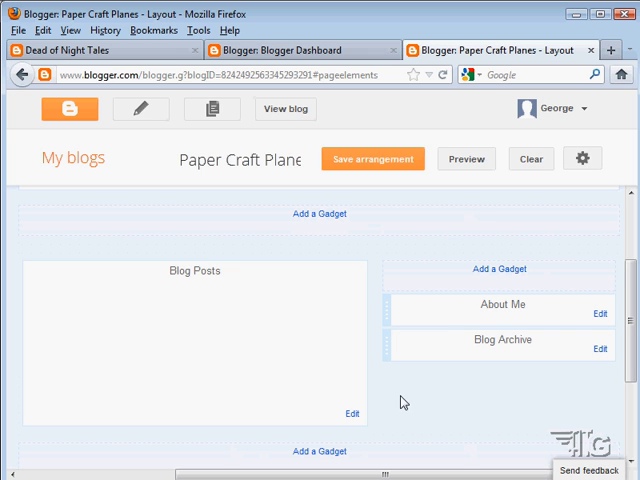
{"action": "mouse_move", "coordinate": [428, 390]}
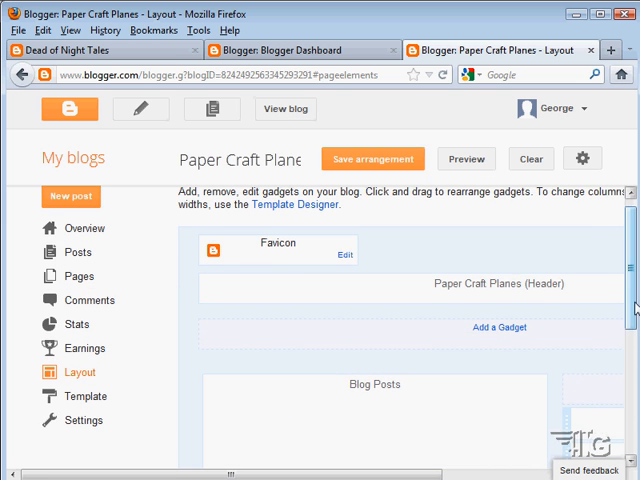
{"action": "scroll", "scroll_direction": "down", "scroll_amount": 3}
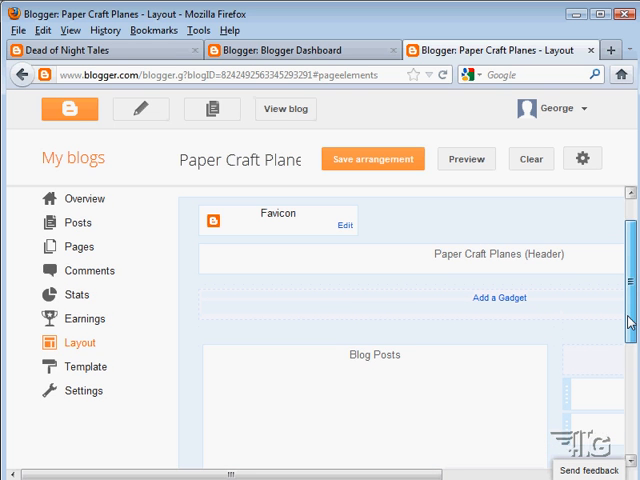
{"action": "mouse_move", "coordinate": [210, 358]}
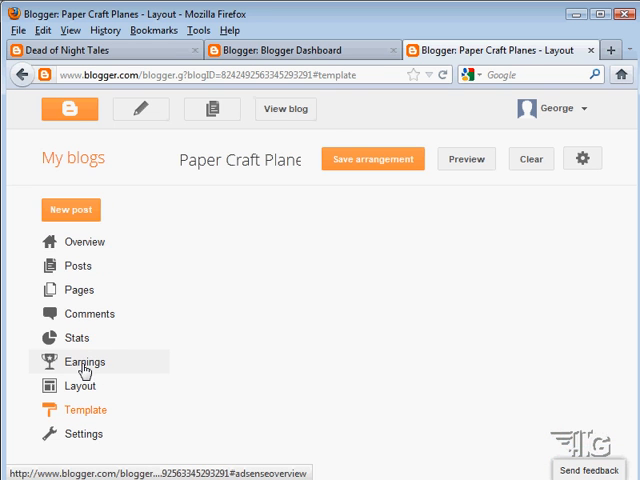
- Go to the Template page and scroll past Dynamic Views and Simple to the Picture Window variants
{"action": "left_click", "coordinate": [86, 408]}
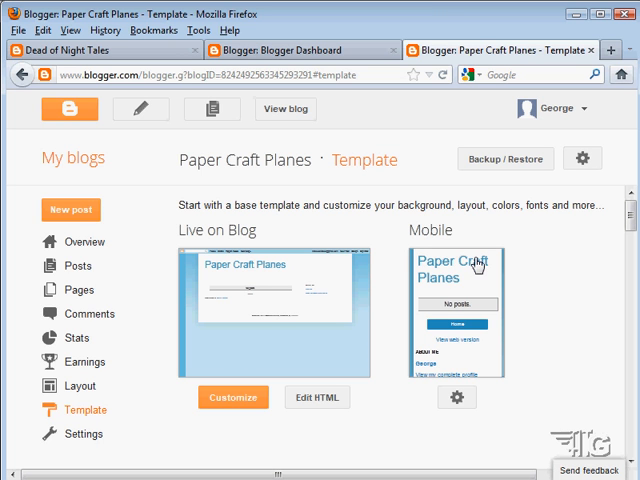
{"action": "mouse_move", "coordinate": [488, 344]}
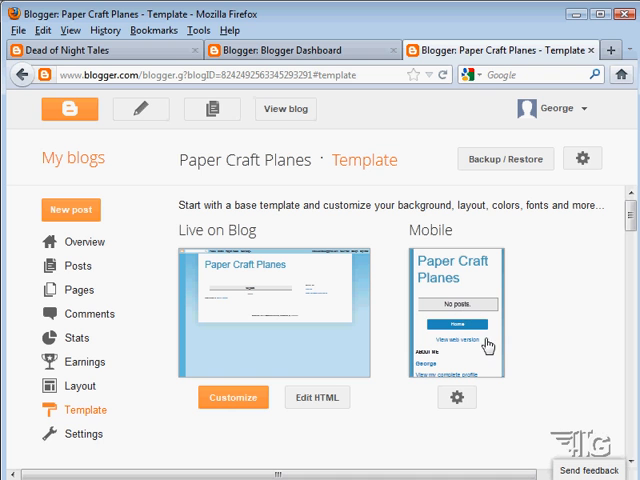
{"action": "mouse_move", "coordinate": [480, 368]}
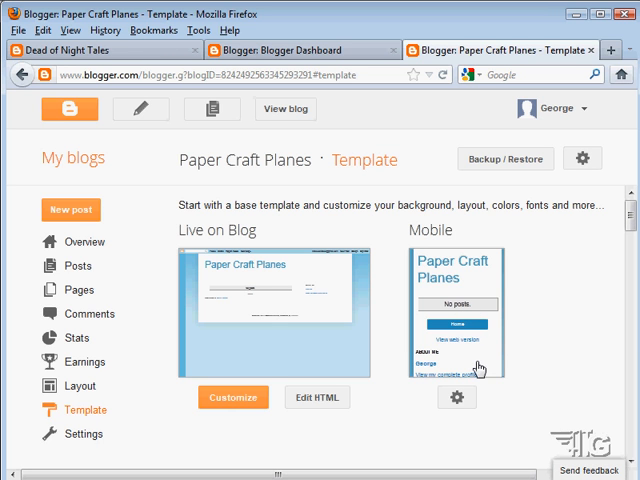
{"action": "mouse_move", "coordinate": [372, 310]}
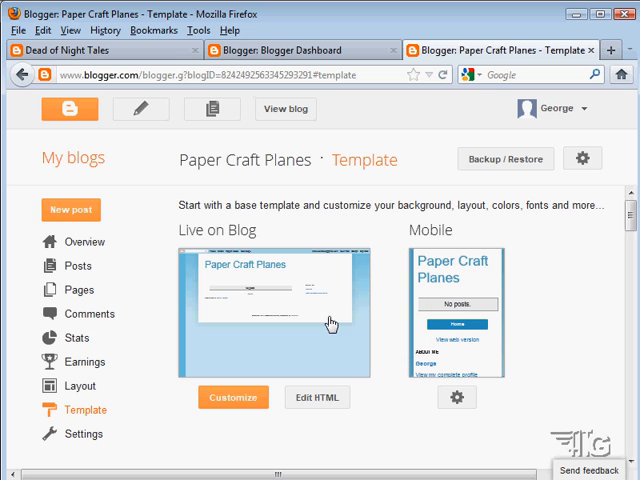
{"action": "scroll", "scroll_direction": "down", "scroll_amount": 3}
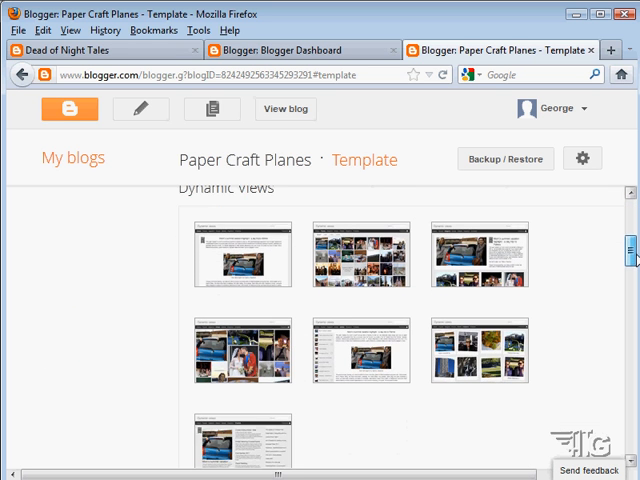
{"action": "scroll", "scroll_direction": "down", "scroll_amount": 3}
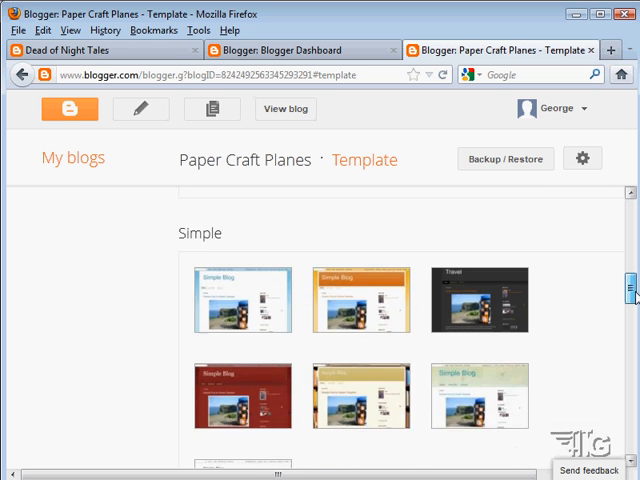
{"action": "scroll", "scroll_direction": "down", "scroll_amount": 3}
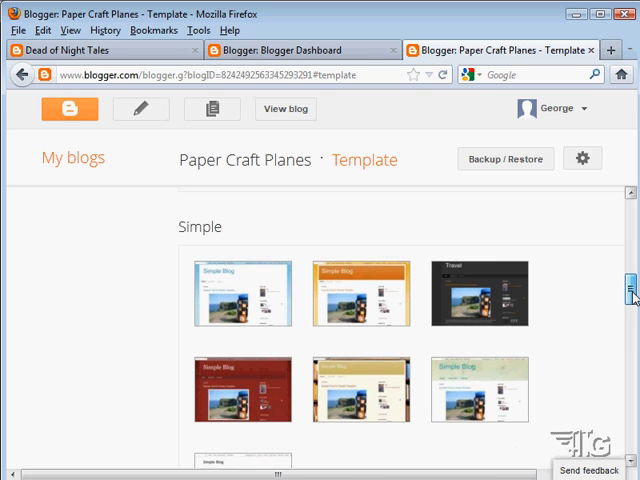
{"action": "mouse_move", "coordinate": [242, 292]}
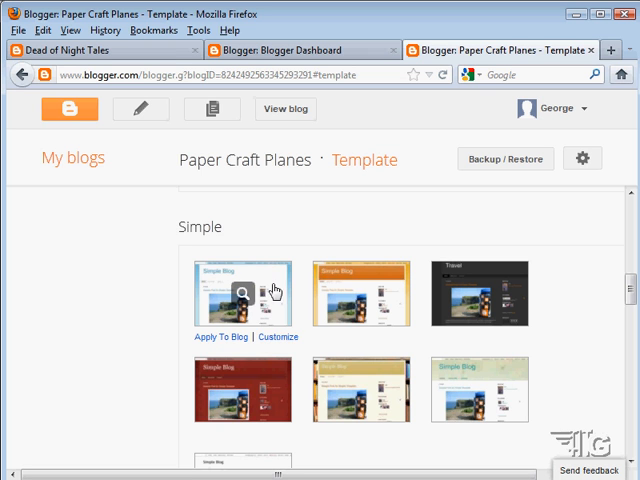
{"action": "mouse_move", "coordinate": [216, 312]}
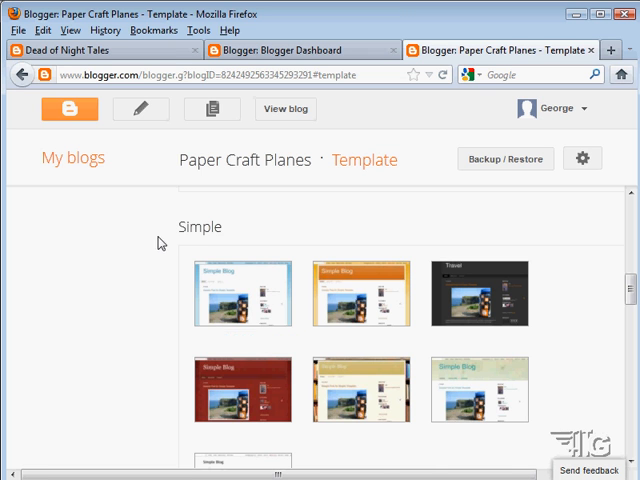
{"action": "scroll", "scroll_direction": "down", "scroll_amount": 3}
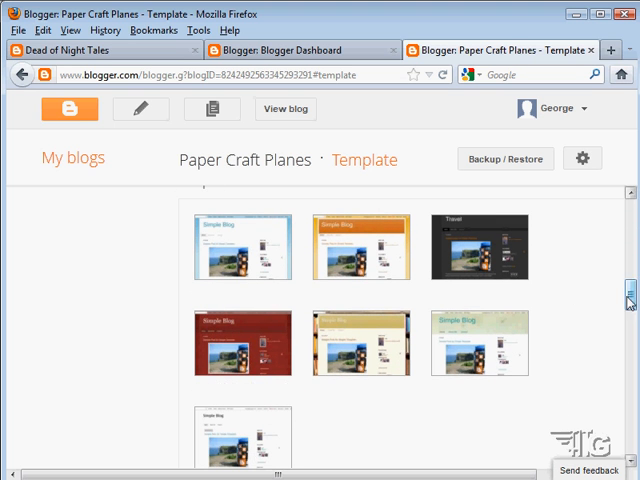
{"action": "scroll", "scroll_direction": "down", "scroll_amount": 3}
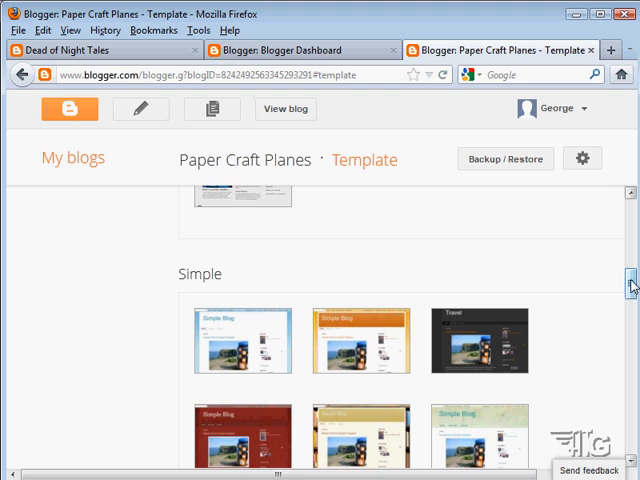
{"action": "scroll", "scroll_direction": "down", "scroll_amount": 3}
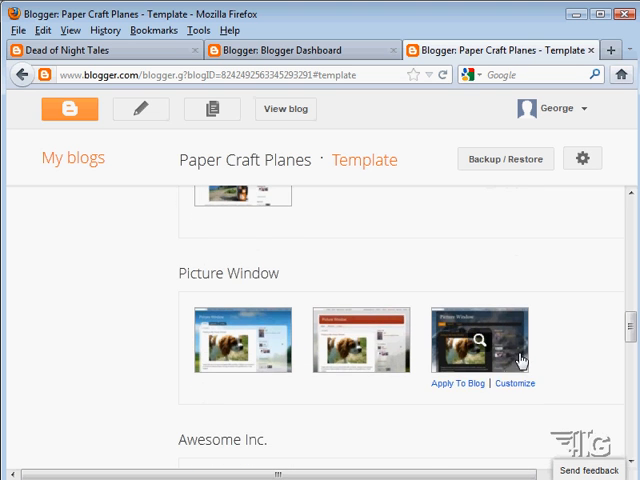
{"action": "mouse_move", "coordinate": [242, 340]}
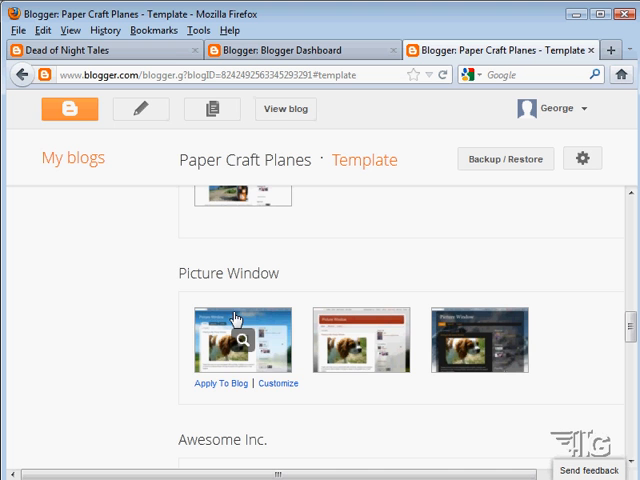
{"action": "mouse_move", "coordinate": [276, 330]}
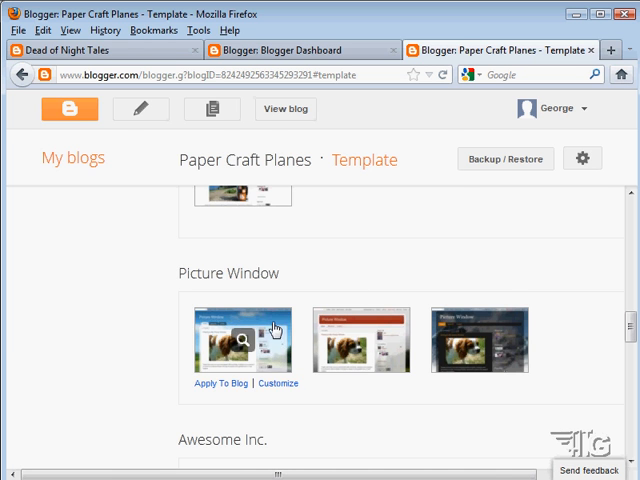
- Switch to the Dead of Night Tales tab and scroll through the blog post
{"action": "left_click", "coordinate": [90, 50]}
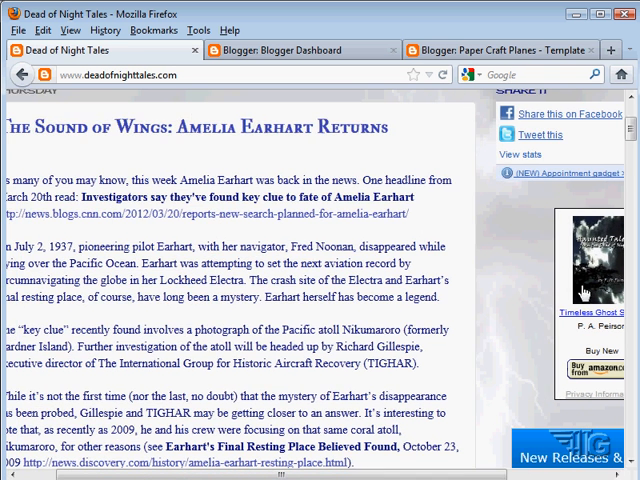
{"action": "scroll", "scroll_direction": "up", "scroll_amount": 3}
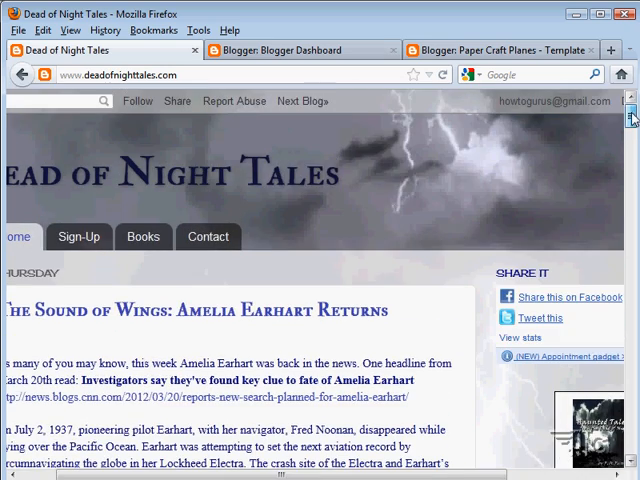
{"action": "scroll", "scroll_direction": "down", "scroll_amount": 3}
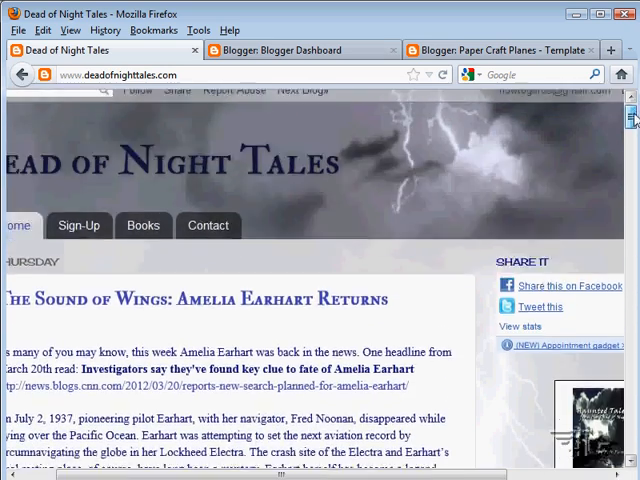
{"action": "scroll", "scroll_direction": "down", "scroll_amount": 3}
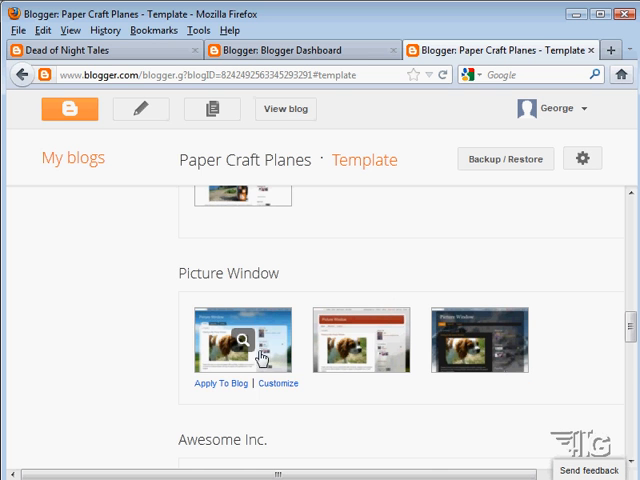
{"action": "scroll", "scroll_direction": "down", "scroll_amount": 3}
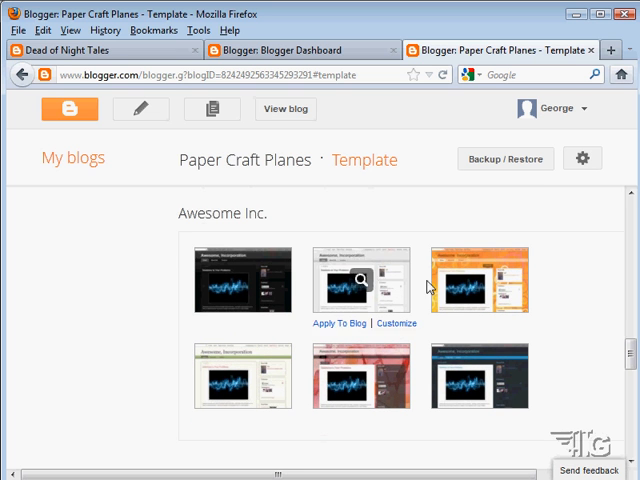
{"action": "mouse_move", "coordinate": [348, 296]}
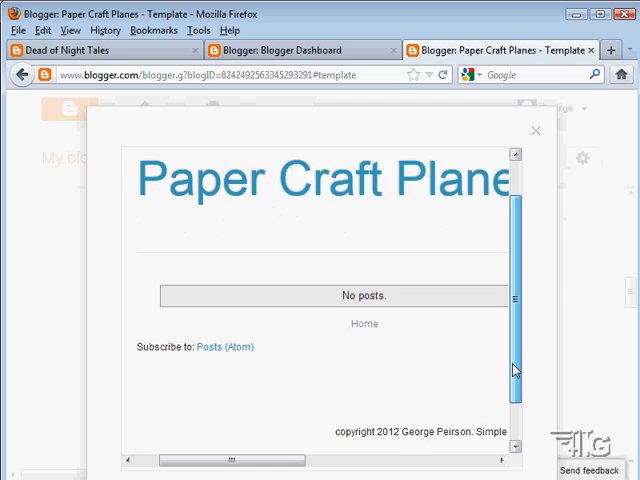
{"action": "scroll", "scroll_direction": "up", "scroll_amount": 3}
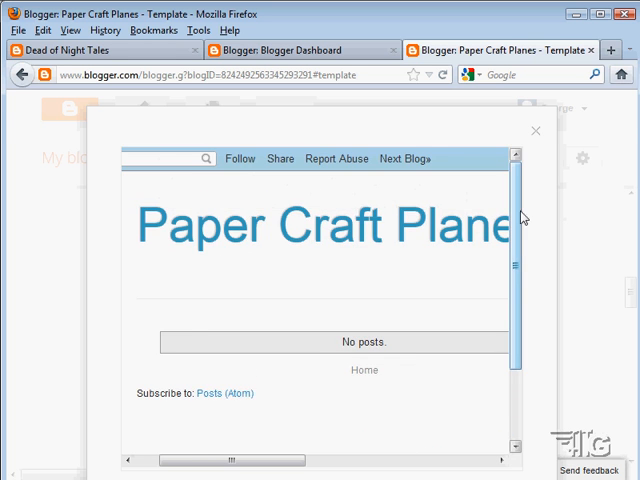
{"action": "left_click", "coordinate": [534, 130]}
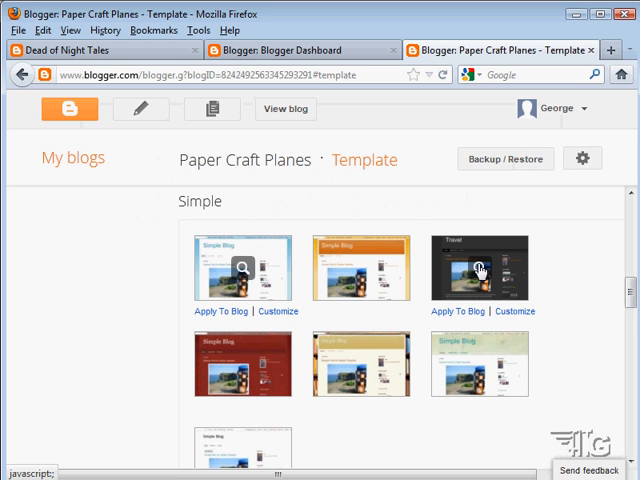
{"action": "left_click", "coordinate": [480, 268]}
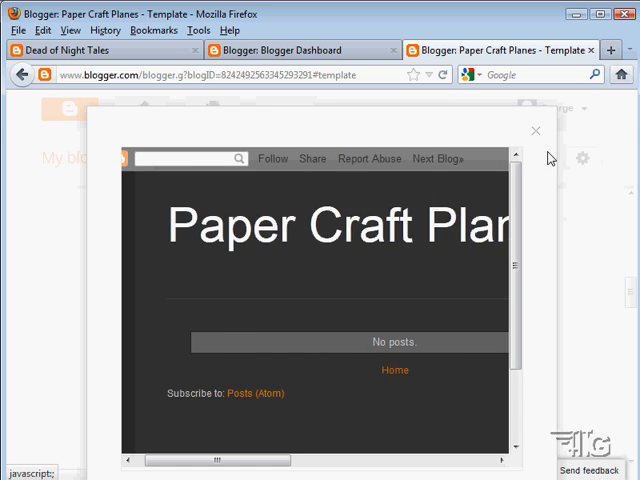
{"action": "left_click", "coordinate": [534, 130]}
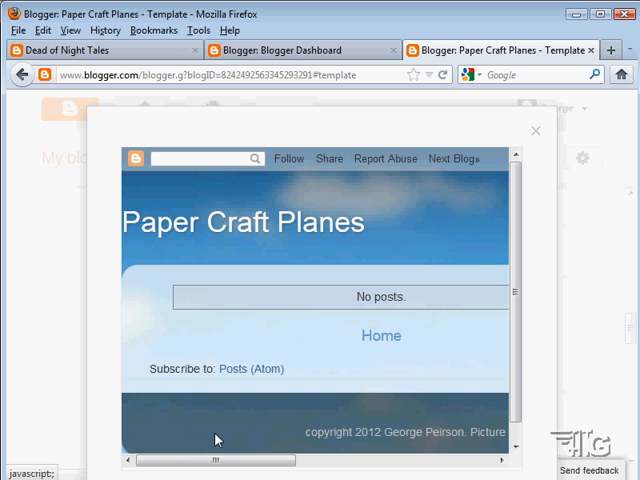
{"action": "mouse_move", "coordinate": [358, 196]}
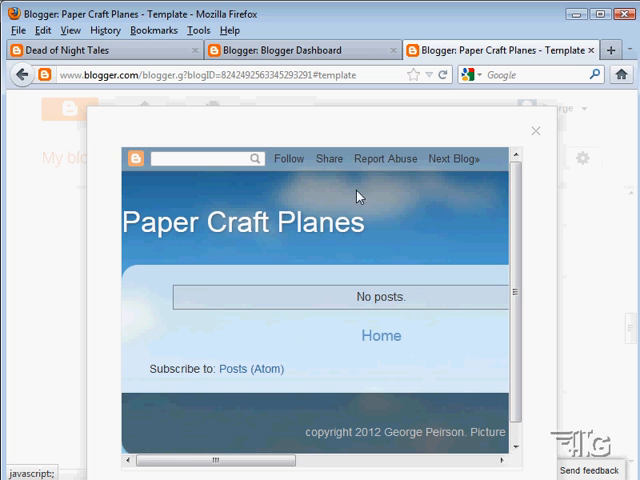
{"action": "left_click", "coordinate": [536, 130]}
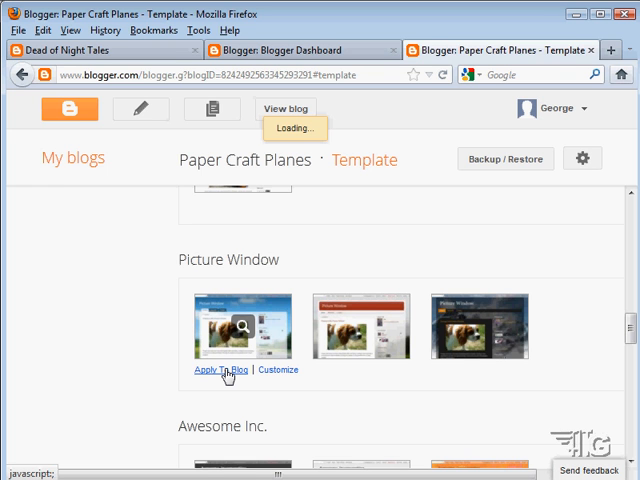
- Apply the Picture Window template to Paper Craft Planes and customize it in Template Designer
{"action": "left_click", "coordinate": [214, 368]}
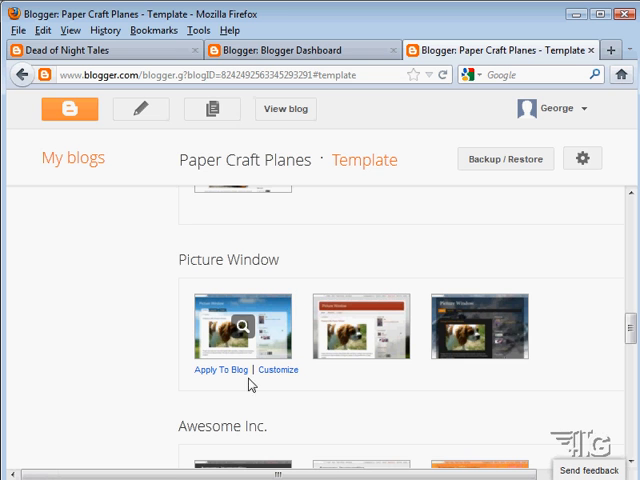
{"action": "left_click", "coordinate": [280, 368]}
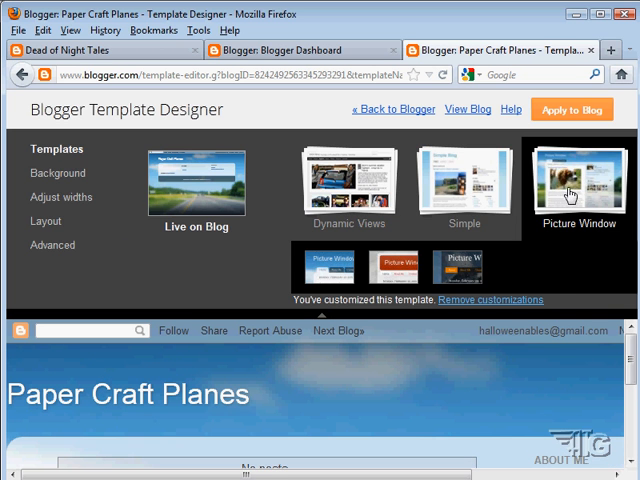
- Browse the Background, Adjust widths and Layout sections of the Template Designer
{"action": "left_click", "coordinate": [56, 172]}
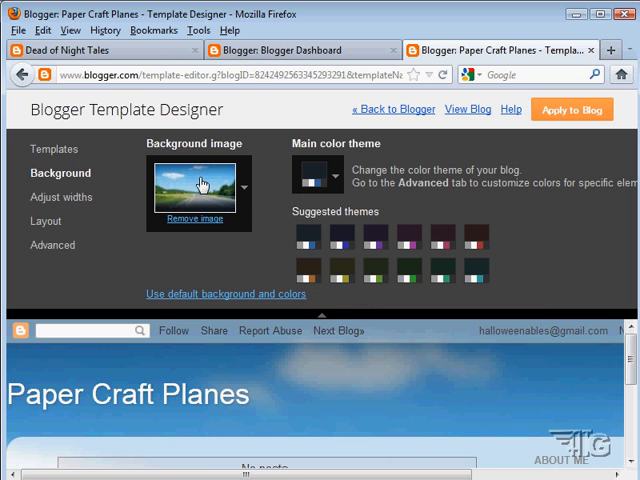
{"action": "mouse_move", "coordinate": [298, 252]}
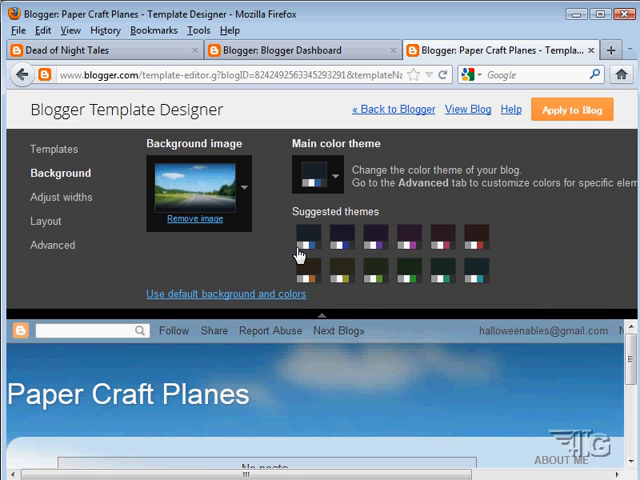
{"action": "mouse_move", "coordinate": [416, 208]}
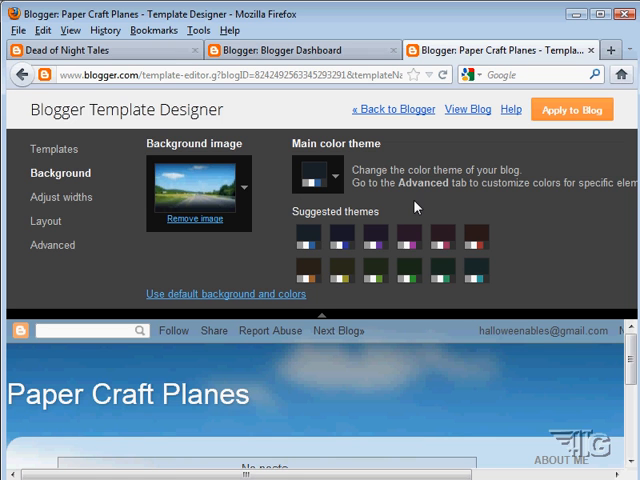
{"action": "left_click", "coordinate": [64, 196]}
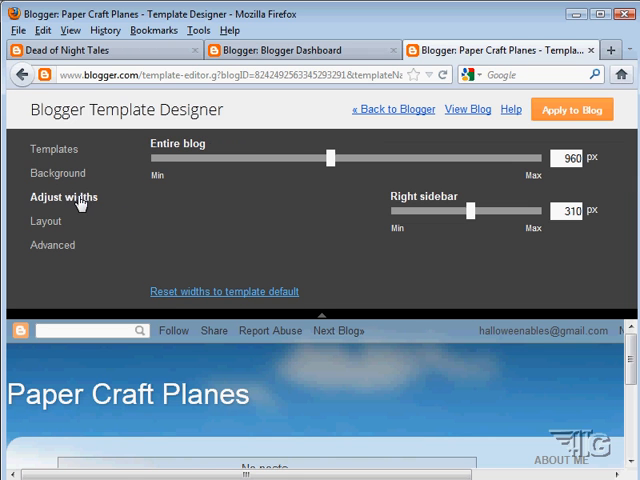
{"action": "mouse_move", "coordinate": [408, 266]}
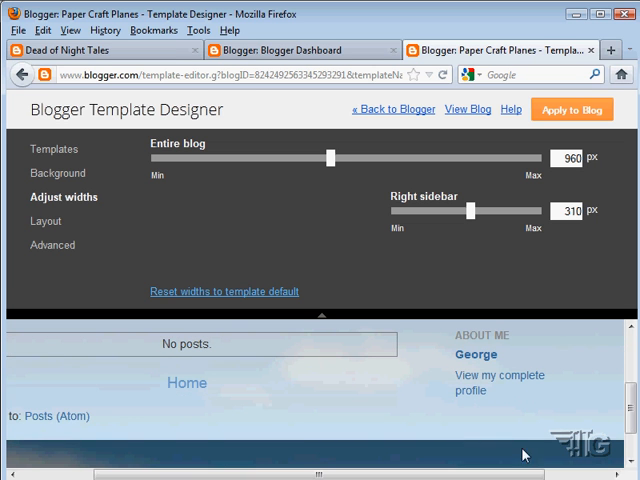
{"action": "mouse_move", "coordinate": [504, 400]}
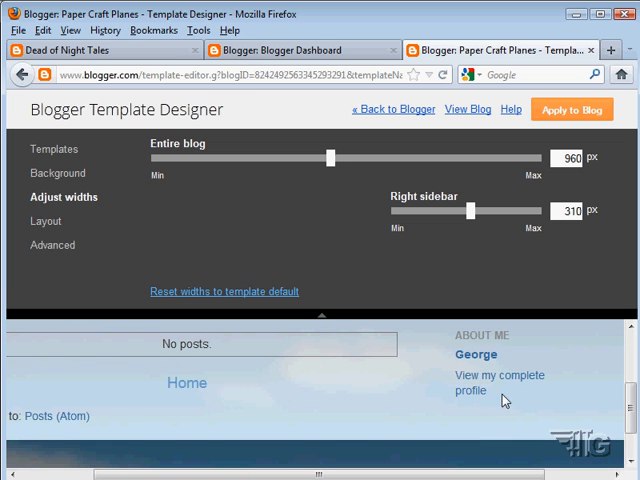
{"action": "left_click", "coordinate": [44, 220]}
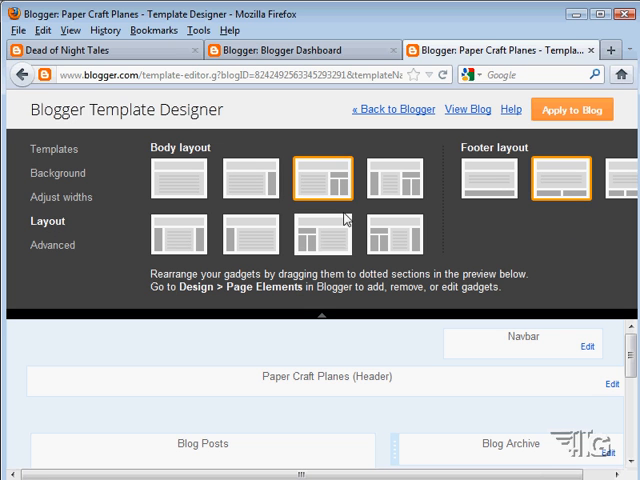
{"action": "mouse_move", "coordinate": [332, 256]}
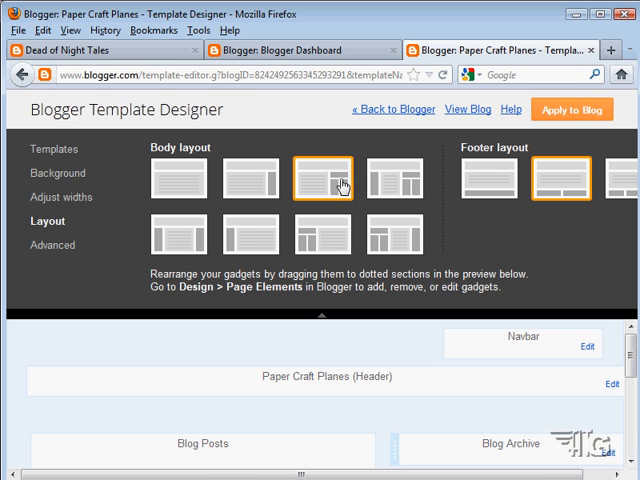
- Try a different body layout, view Advanced settings, then return to Blogger without applying
{"action": "left_click", "coordinate": [252, 178]}
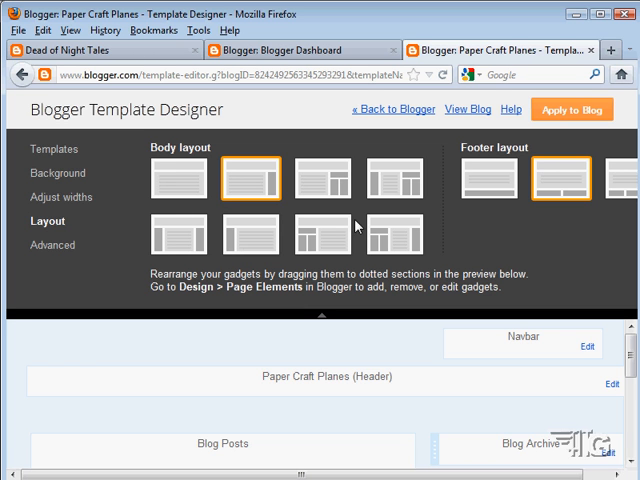
{"action": "left_click", "coordinate": [52, 244]}
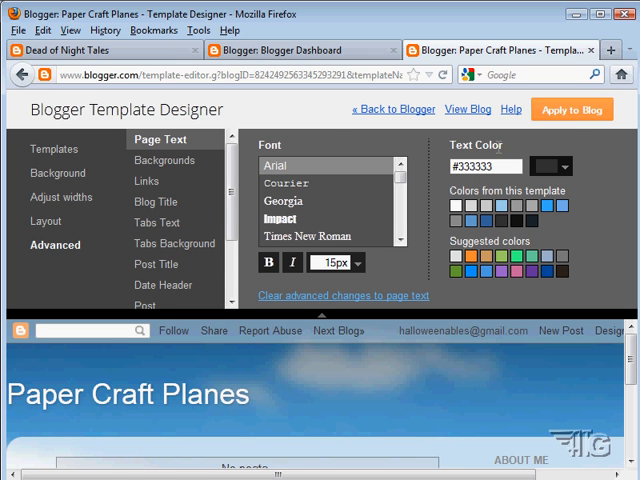
{"action": "left_click", "coordinate": [572, 110]}
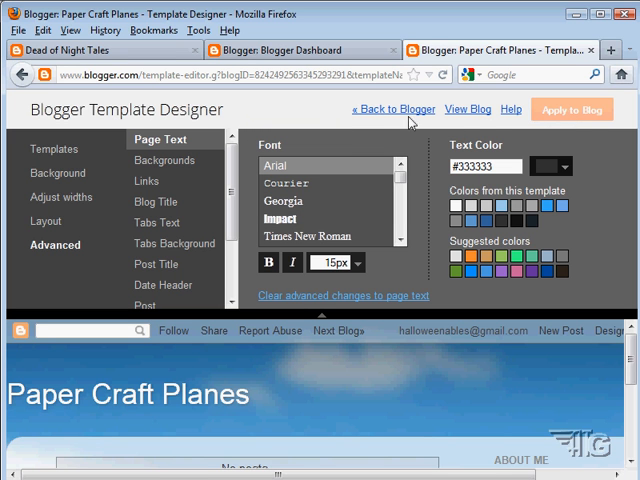
{"action": "left_click", "coordinate": [394, 110]}
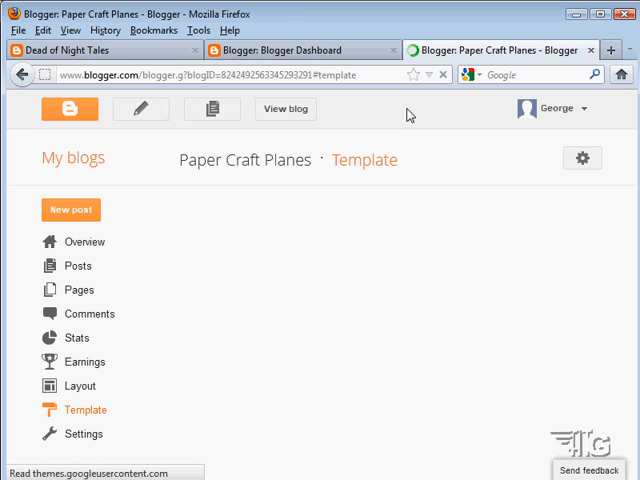
{"action": "left_click", "coordinate": [84, 410]}
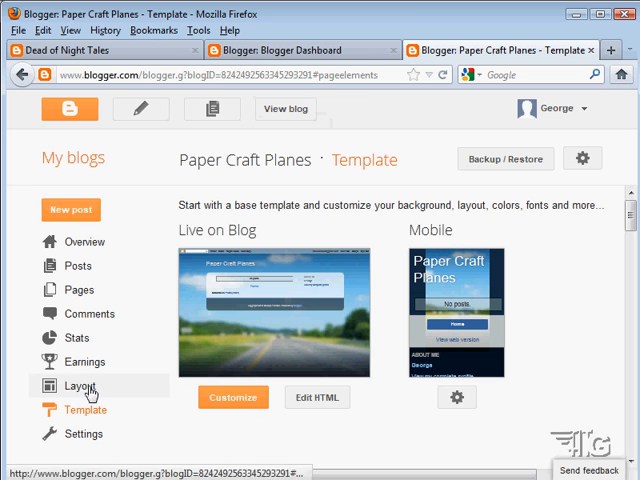
{"action": "left_click", "coordinate": [80, 386]}
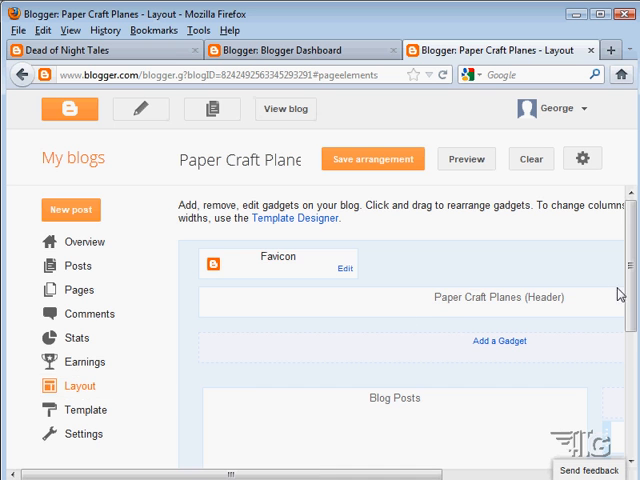
{"action": "scroll", "scroll_direction": "down", "scroll_amount": 3}
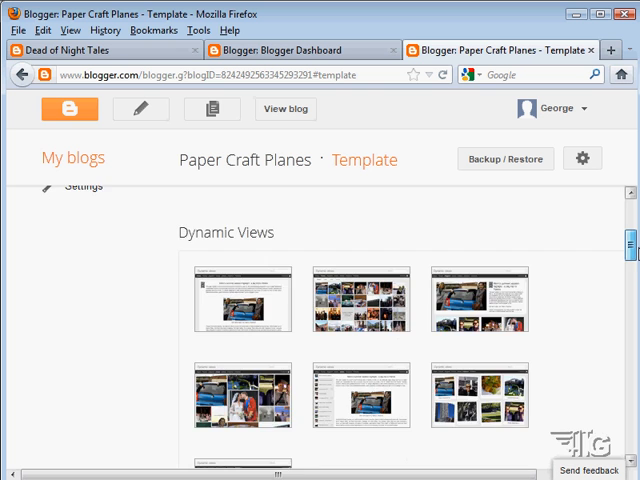
{"action": "scroll", "scroll_direction": "down", "scroll_amount": 3}
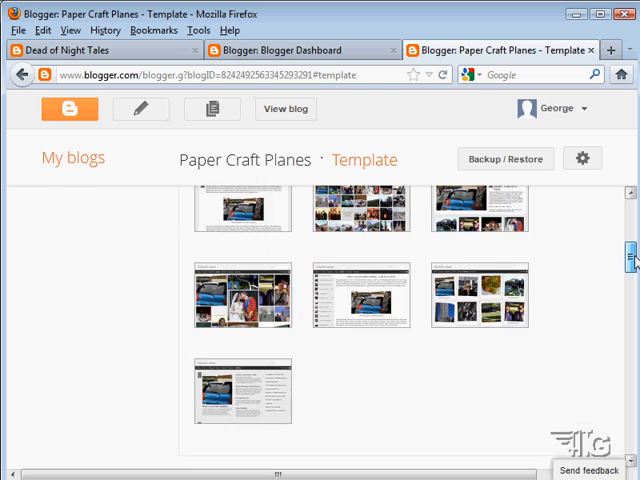